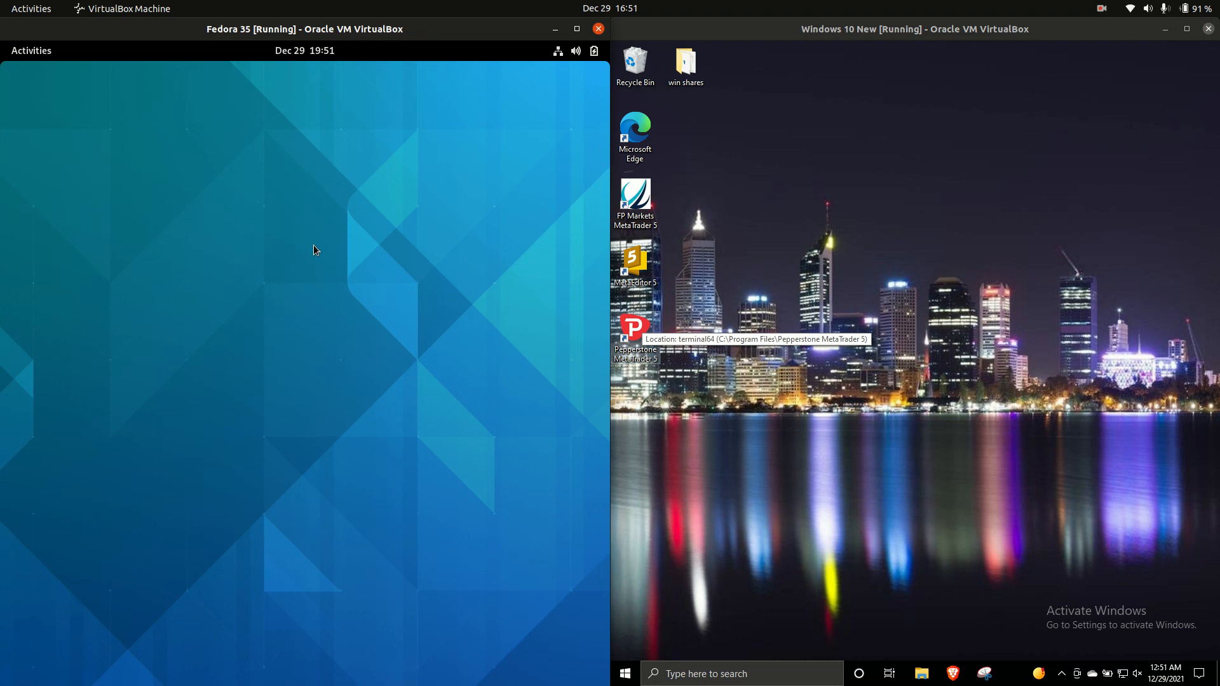
{"action": "mouse_move", "coordinate": [465, 516]}
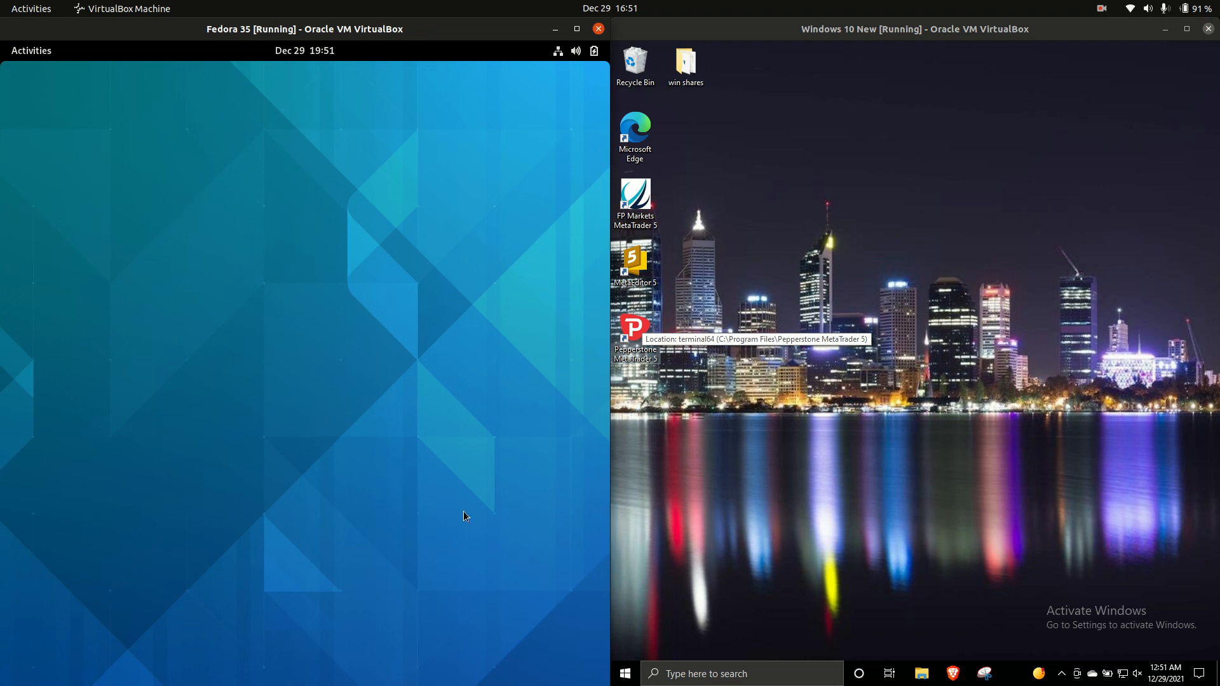
{"action": "mouse_move", "coordinate": [467, 197]}
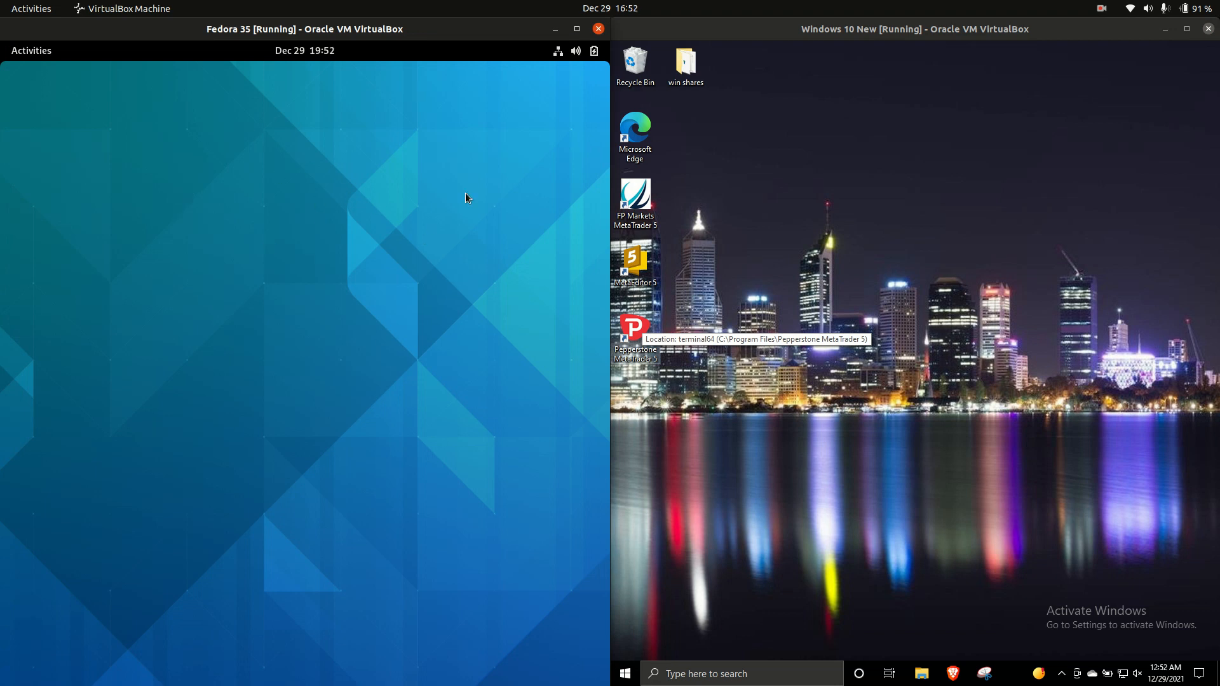
{"action": "mouse_move", "coordinate": [968, 268]}
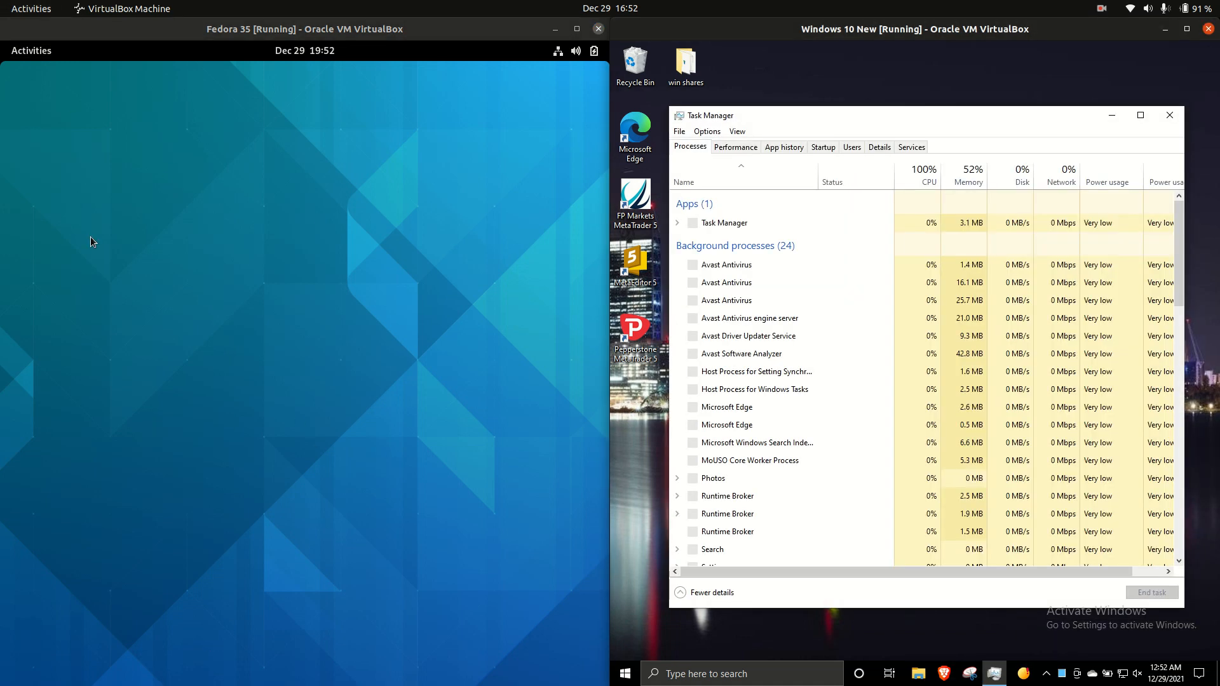
Run htop in a Fedora terminal and show Task Manager's App history tab in Windows
{"action": "left_click", "coordinate": [31, 51]}
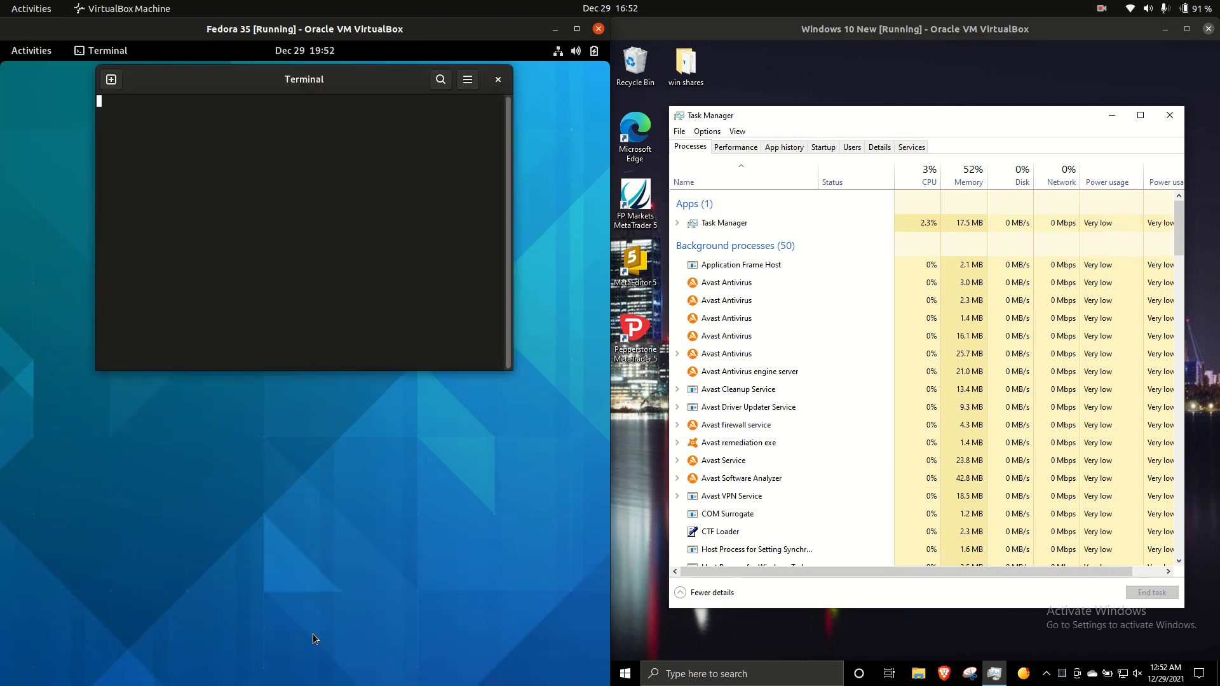
{"action": "type", "text": "htop"}
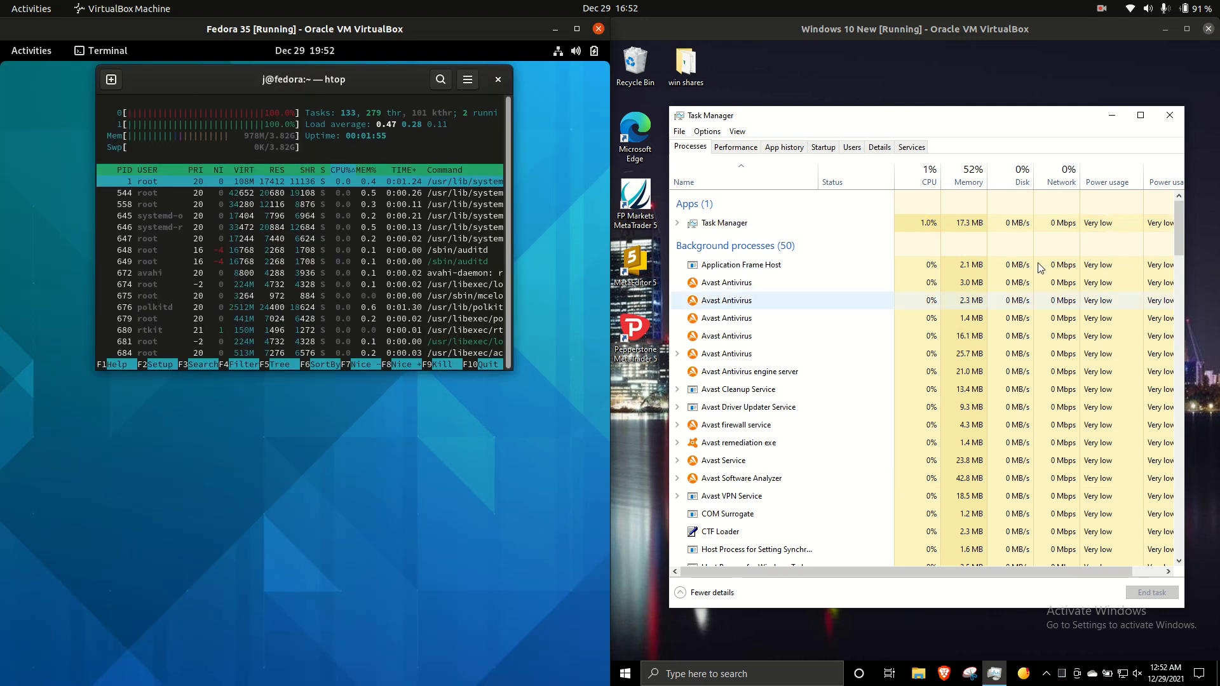
{"action": "left_click", "coordinate": [784, 146]}
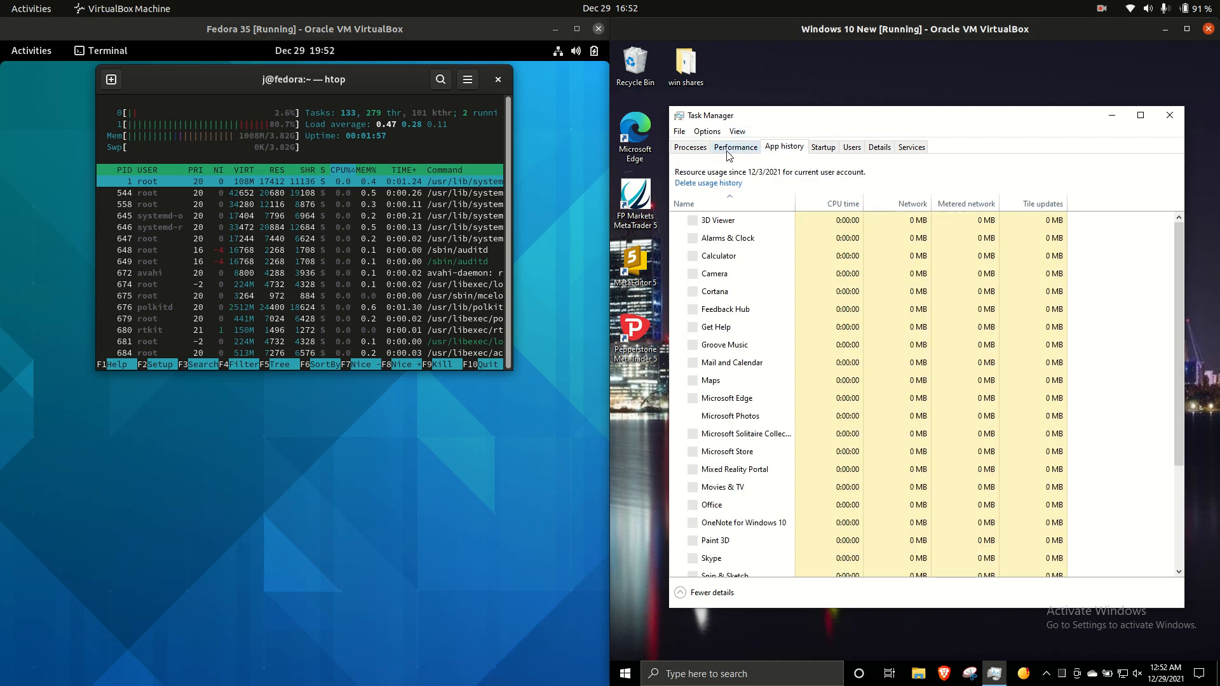
Show Windows Task Manager's Performance tab with the live memory graph beside htop
{"action": "left_click", "coordinate": [734, 147]}
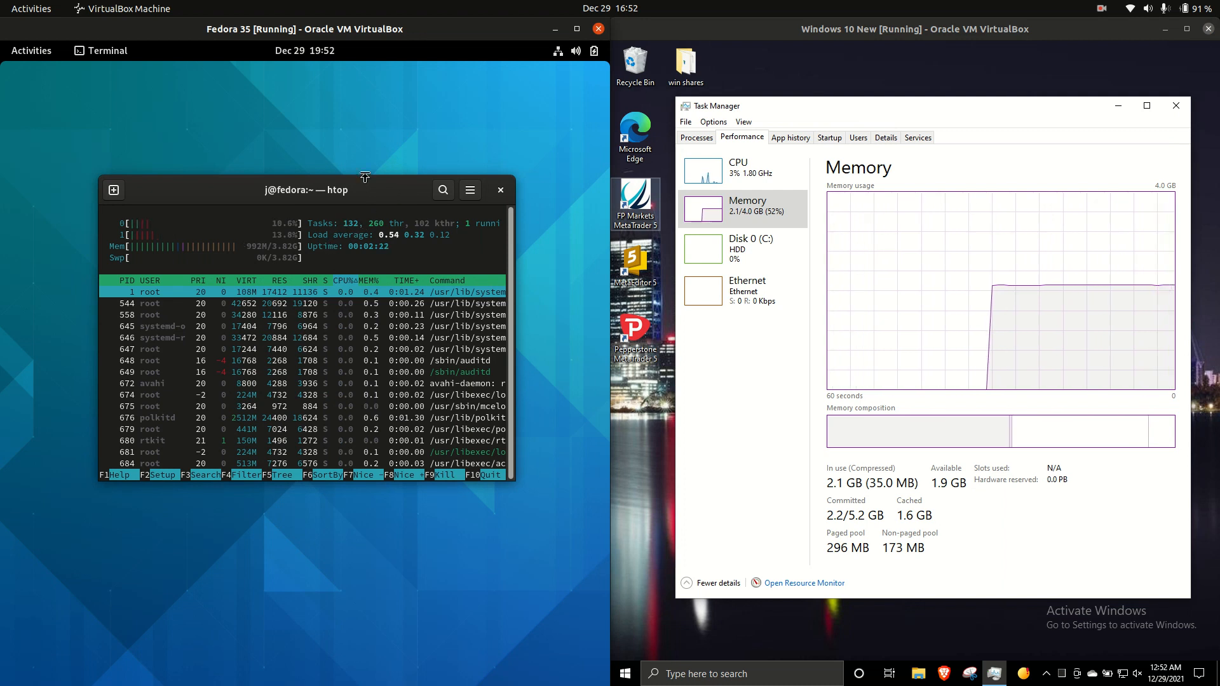
{"action": "mouse_move", "coordinate": [351, 180]}
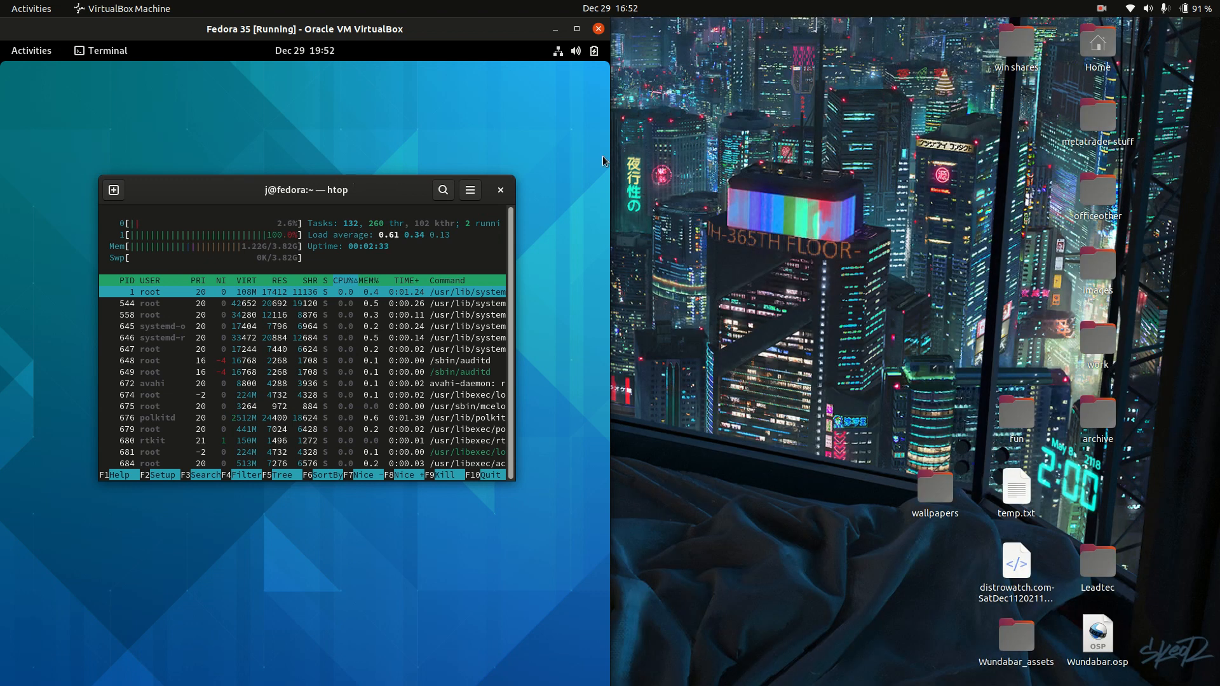
{"action": "mouse_move", "coordinate": [904, 30]}
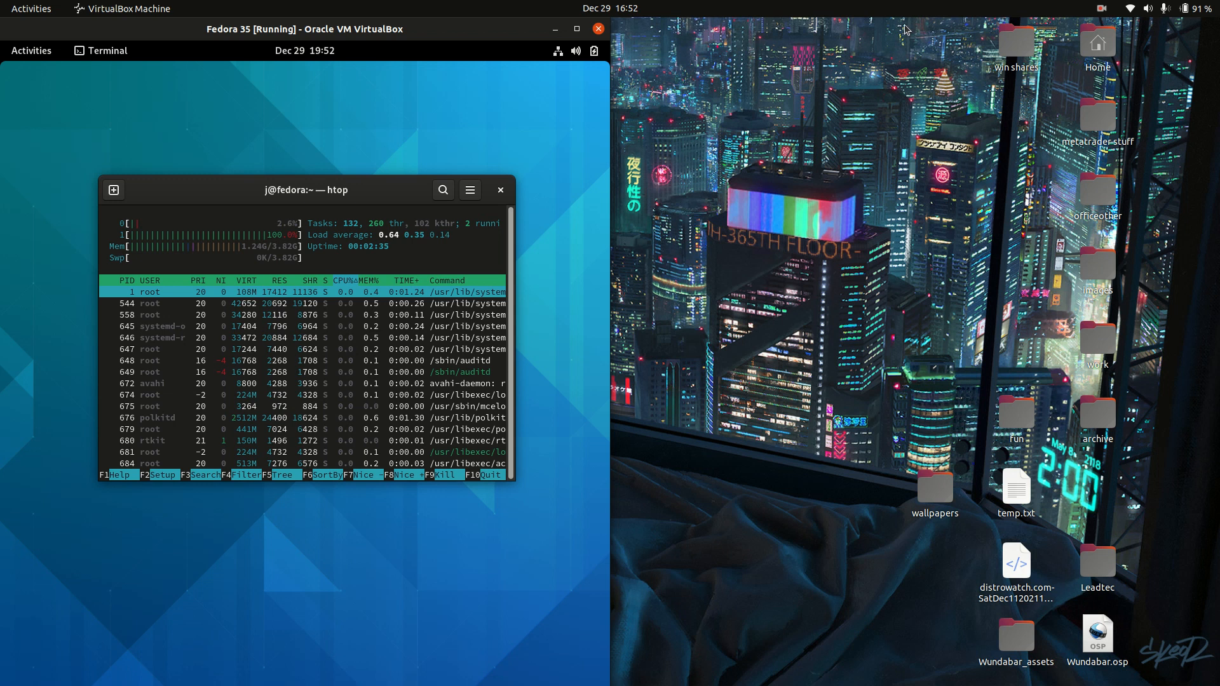